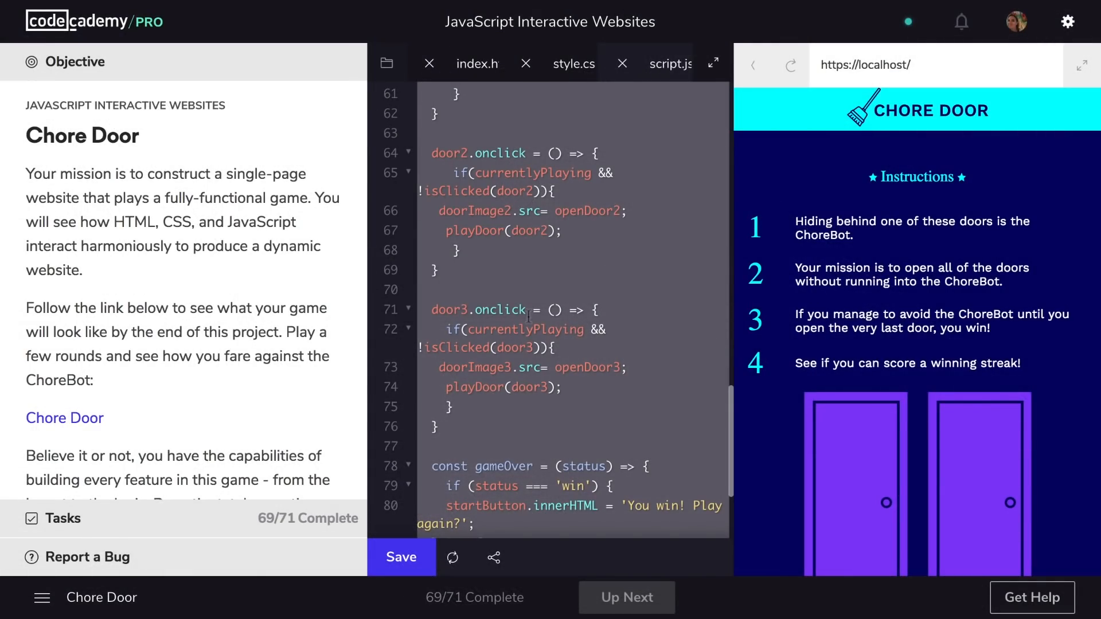
pyautogui.moveTo(744, 326)
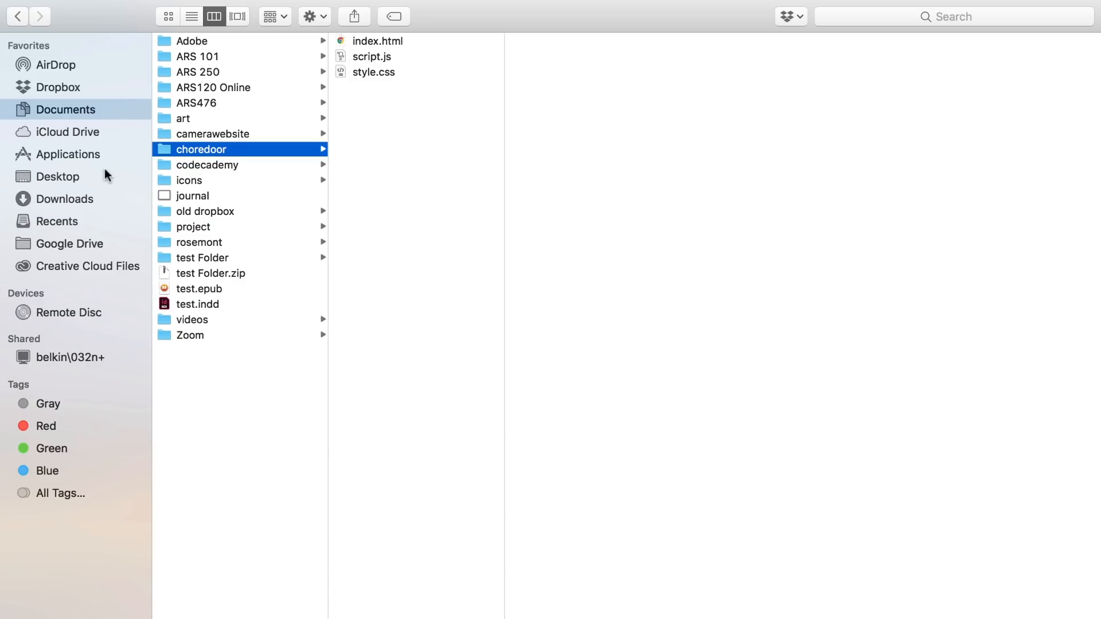
pyautogui.moveTo(88, 135)
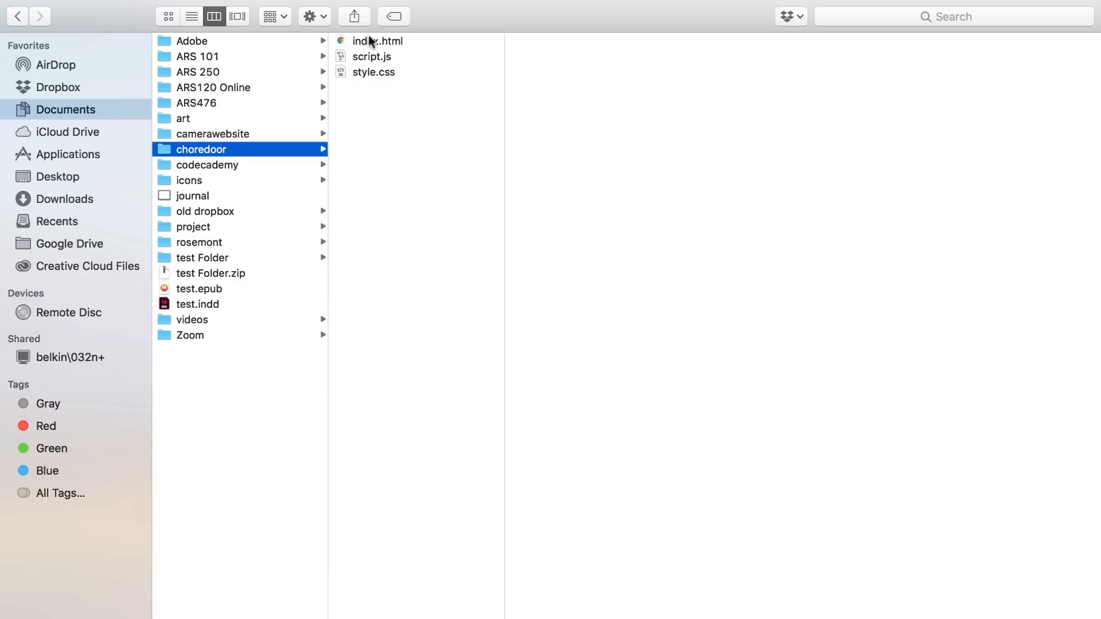
pyautogui.moveTo(328, 72)
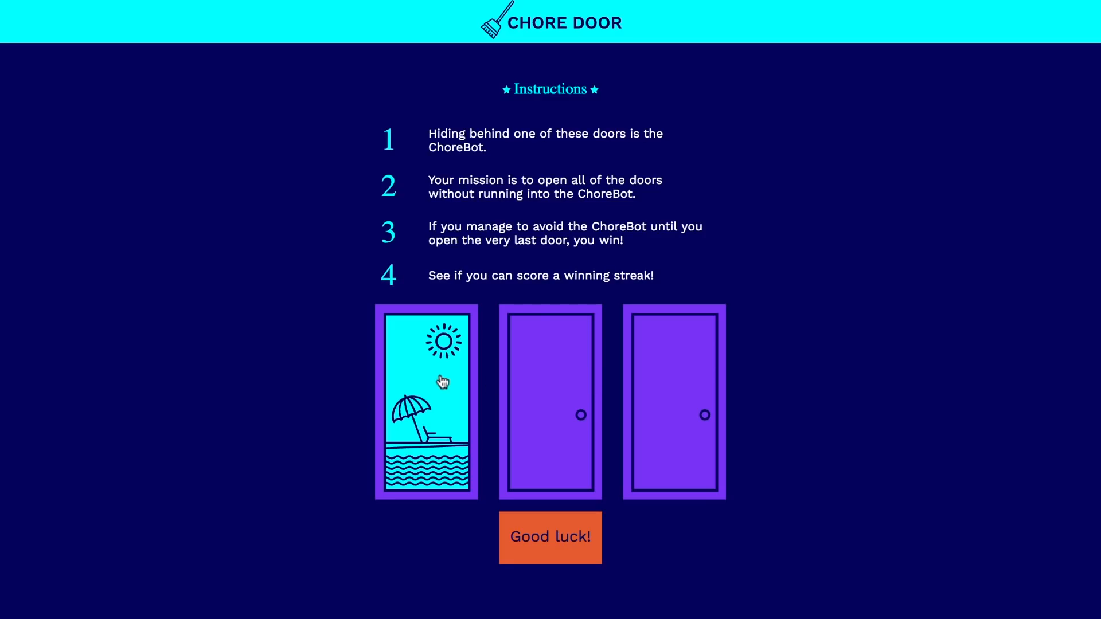
# - Open the middle door, revealing the ChoreBot and ending the round
pyautogui.click(551, 402)
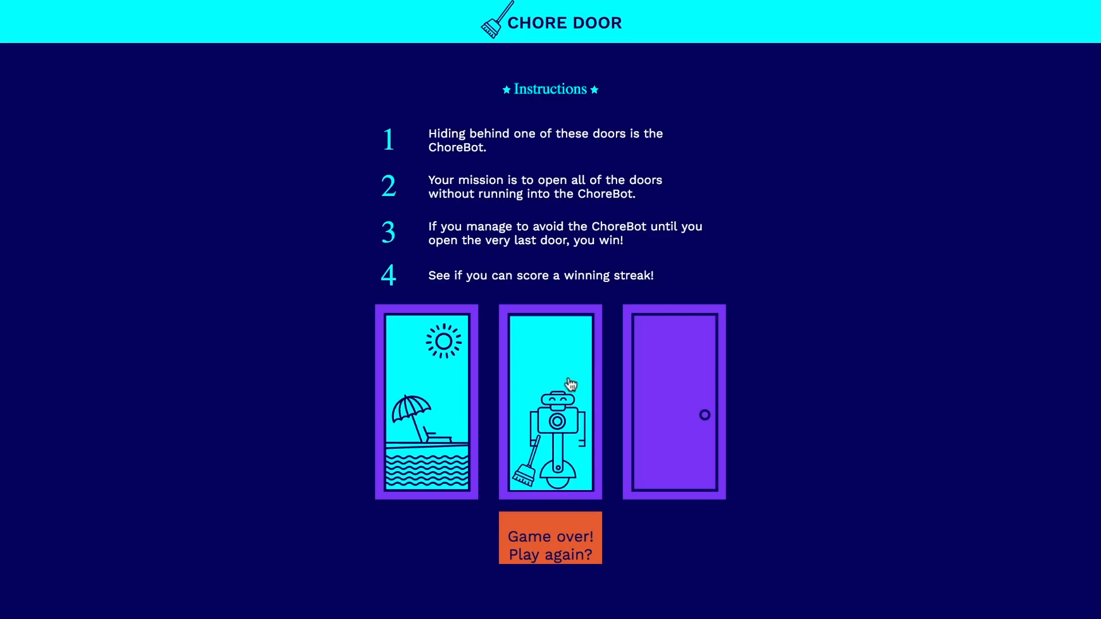
pyautogui.moveTo(488, 337)
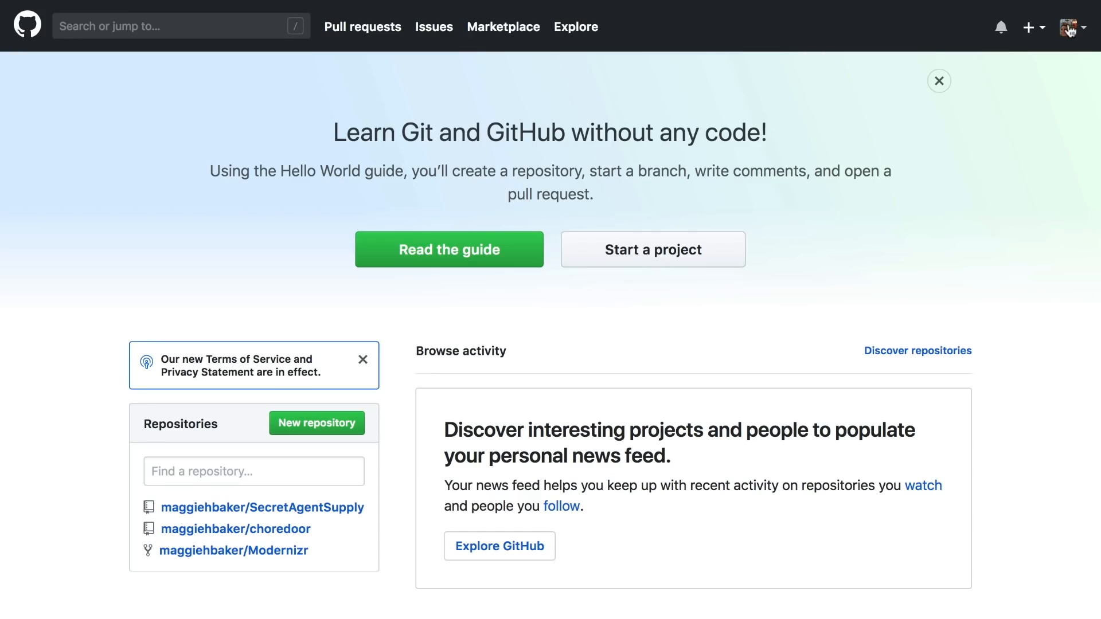
# - Choose New repository from GitHub's + dropdown in the top bar
pyautogui.click(1076, 26)
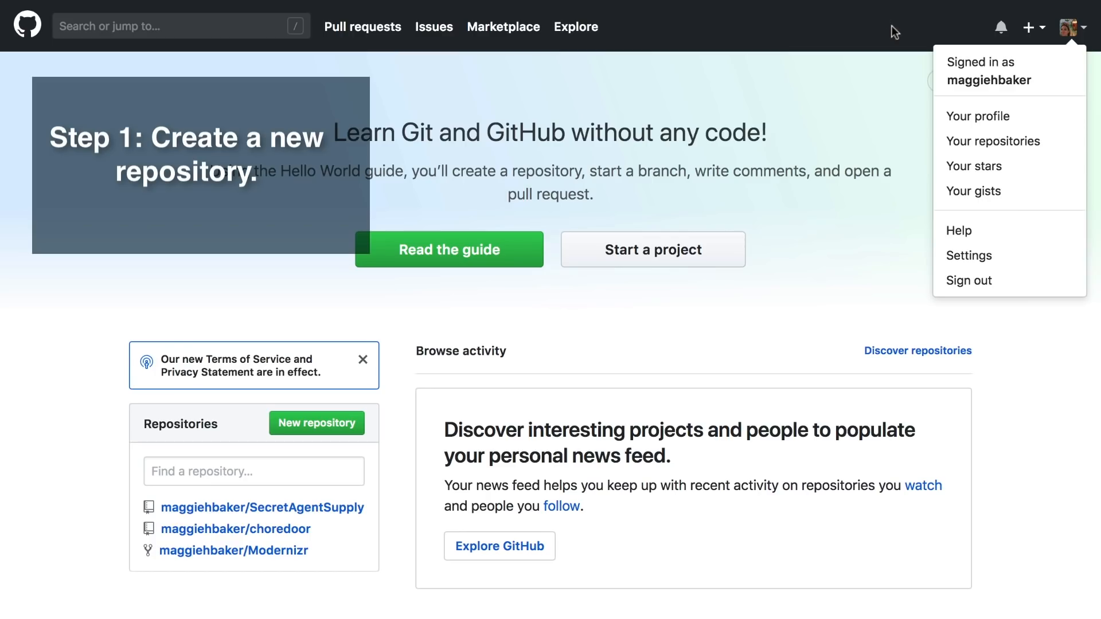
pyautogui.click(1032, 27)
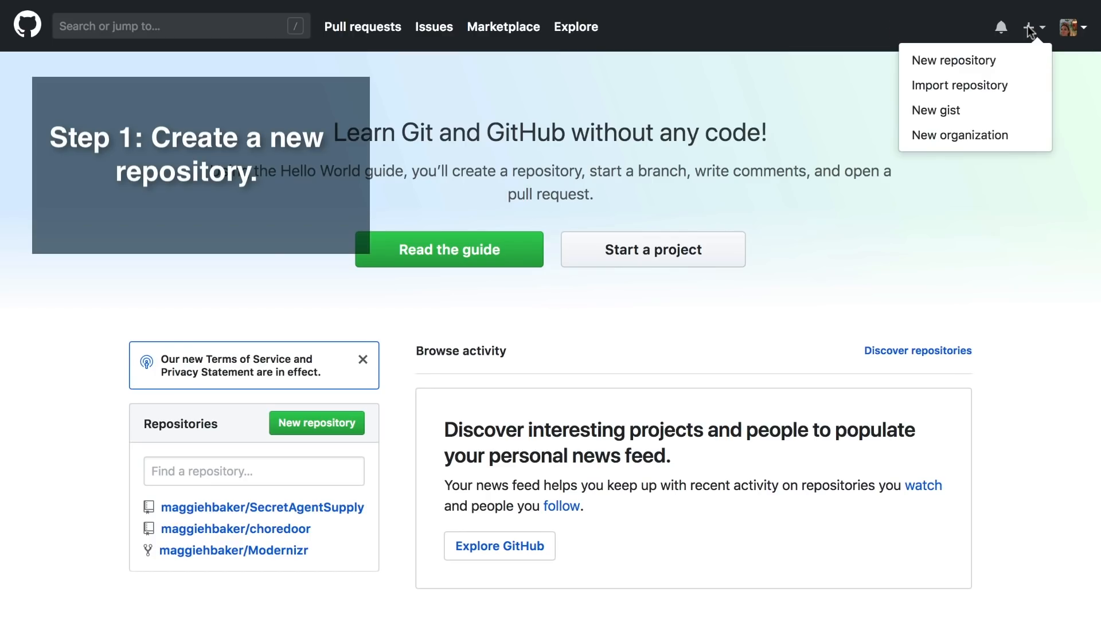
pyautogui.click(953, 60)
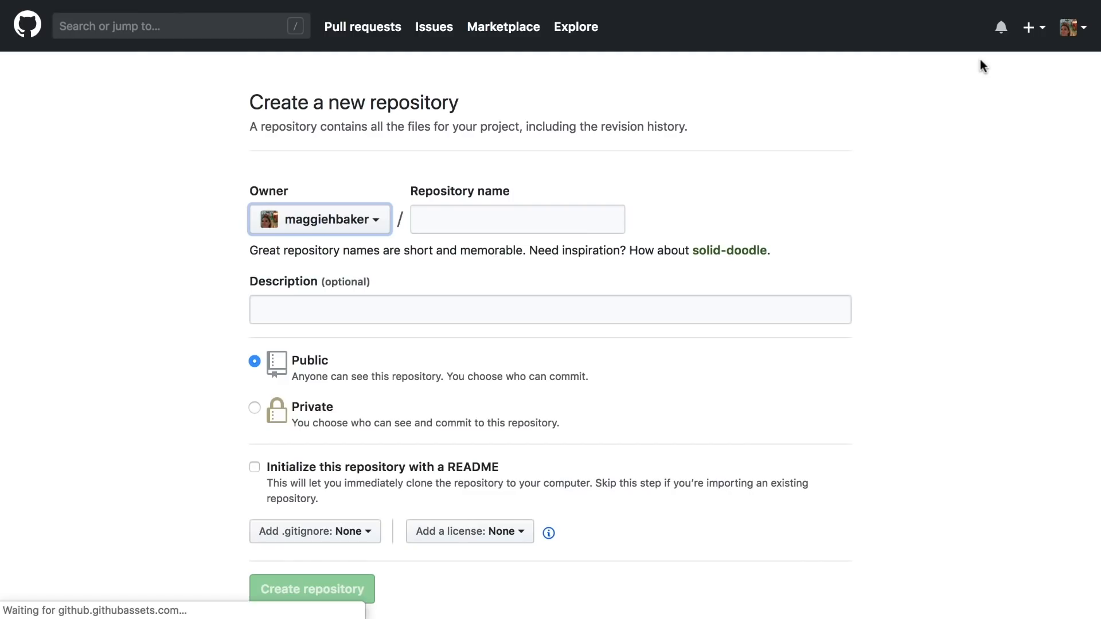
# - Name the repository choredoor, describe it as 'Codecademy Chore Door Project', and create it
pyautogui.click(517, 220)
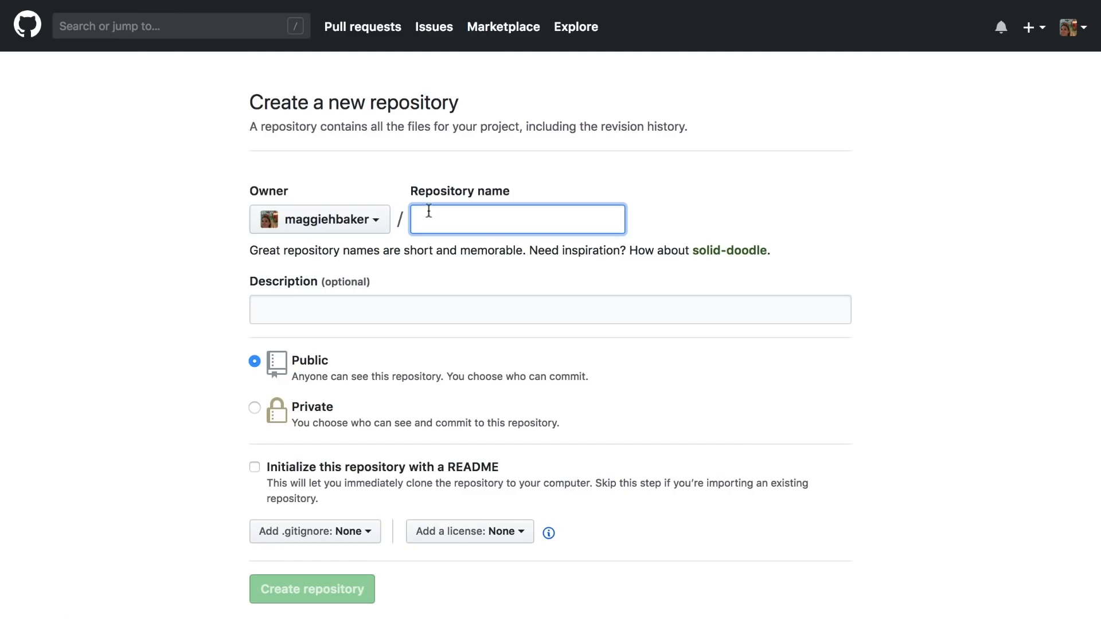
pyautogui.write('choredoo')
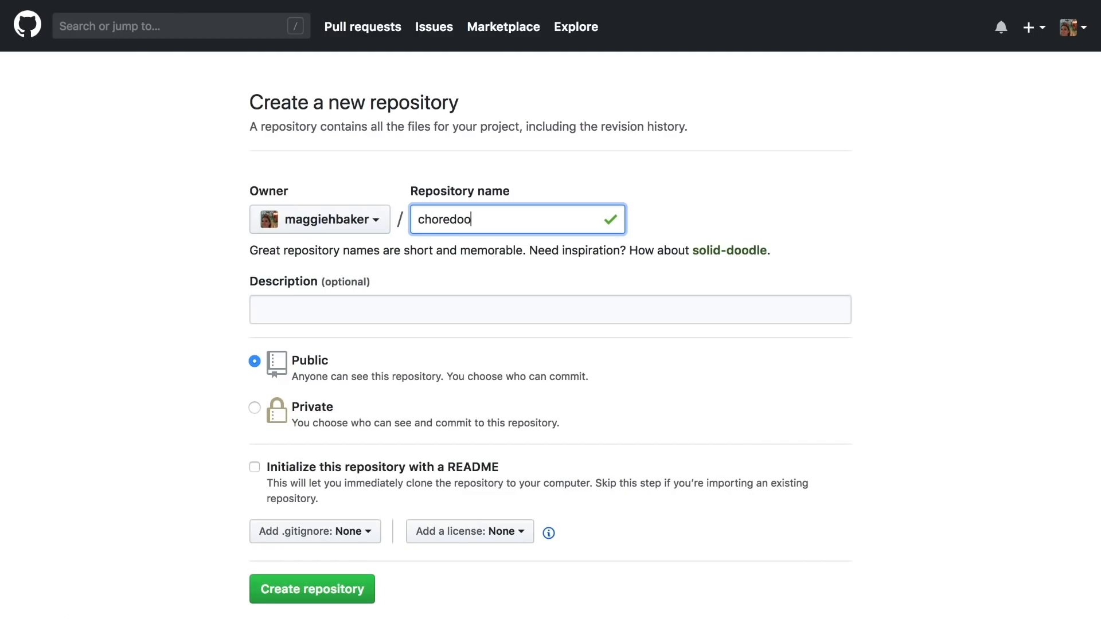
pyautogui.click(550, 310)
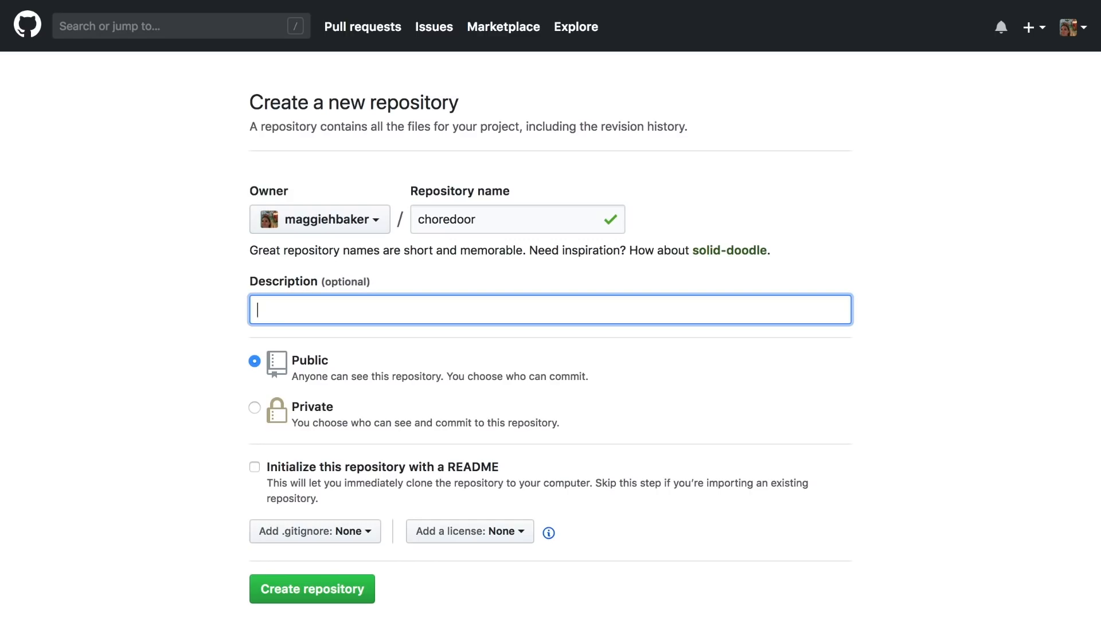
pyautogui.write('Codecademy Chore')
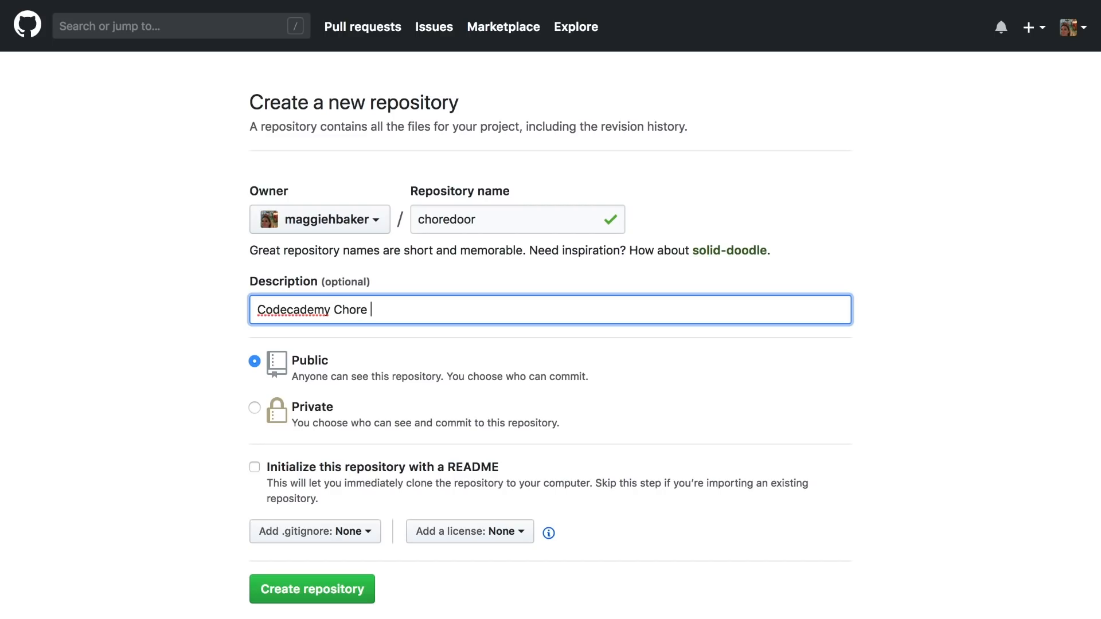
pyautogui.write('Door Por')
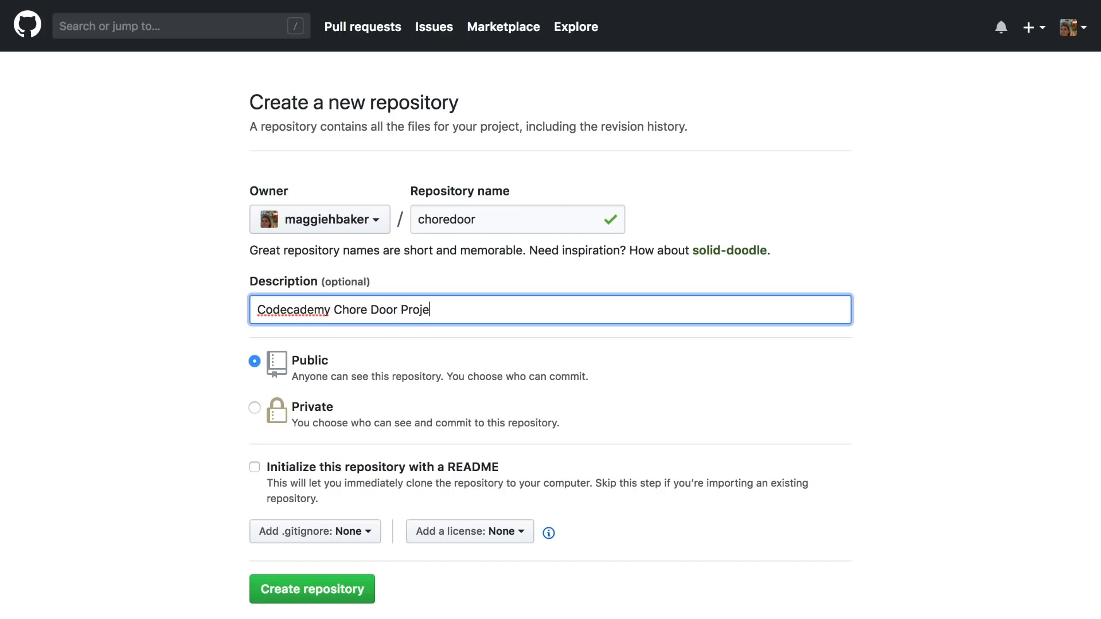
pyautogui.write('ct')
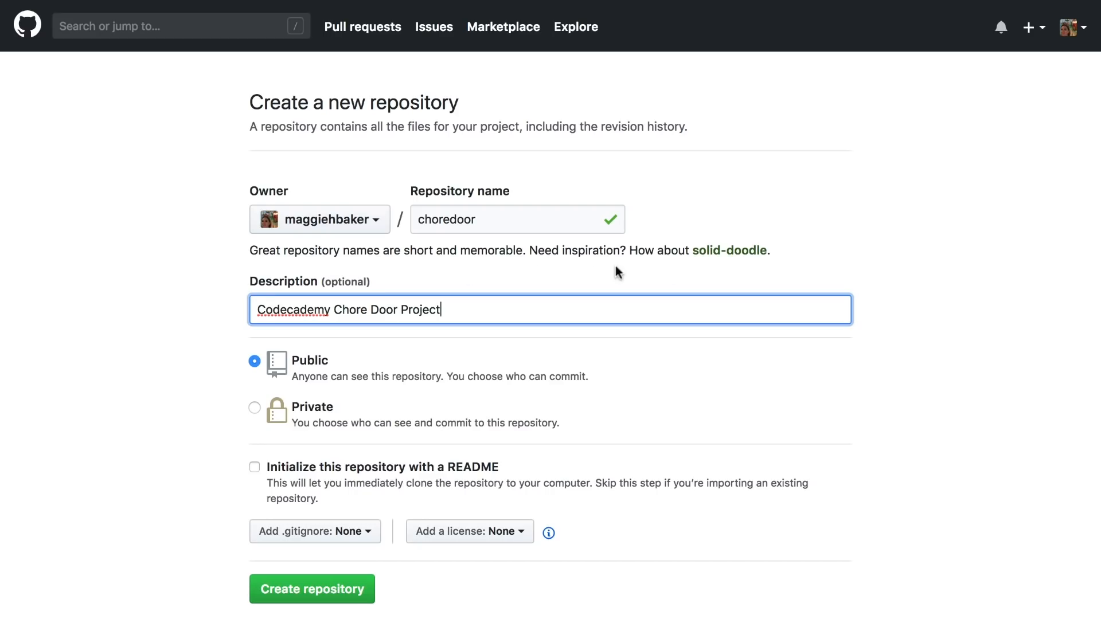
pyautogui.moveTo(123, 452)
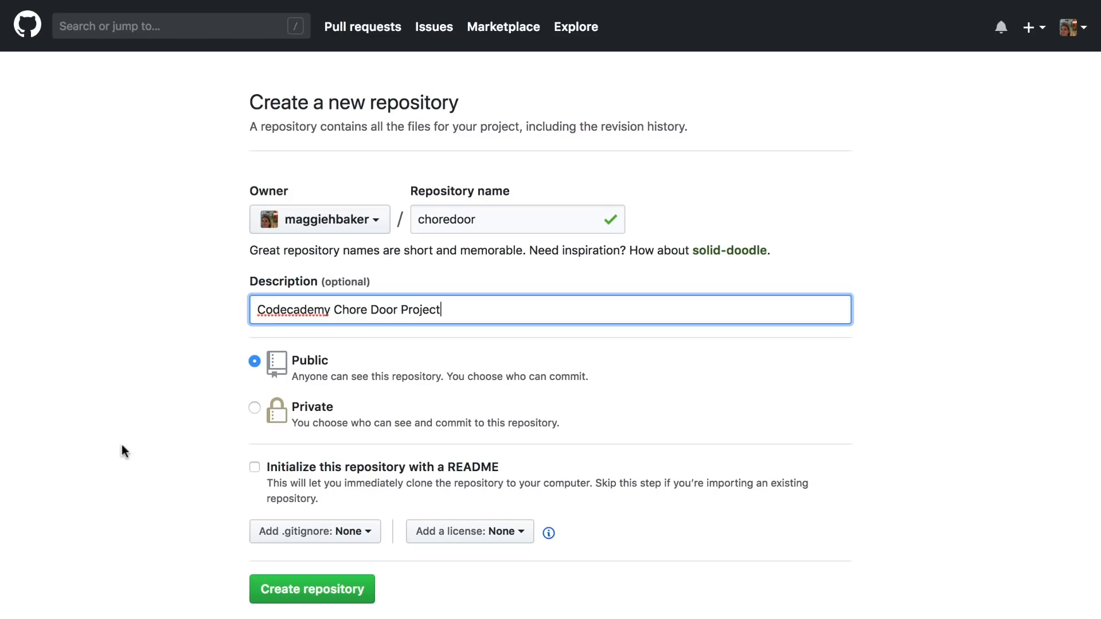
pyautogui.moveTo(179, 507)
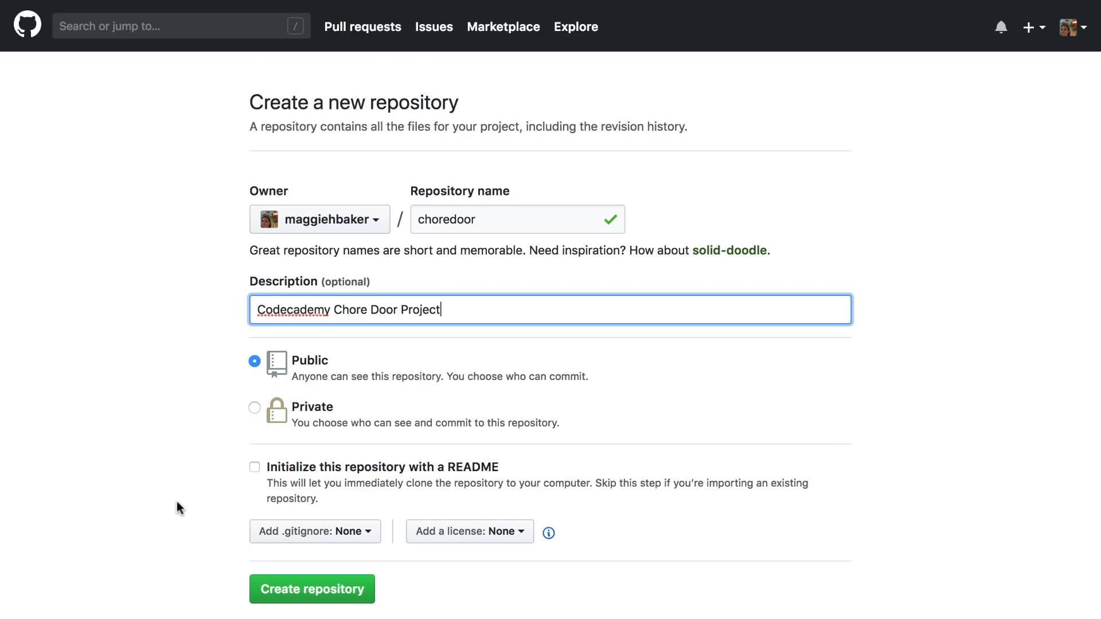
pyautogui.click(312, 588)
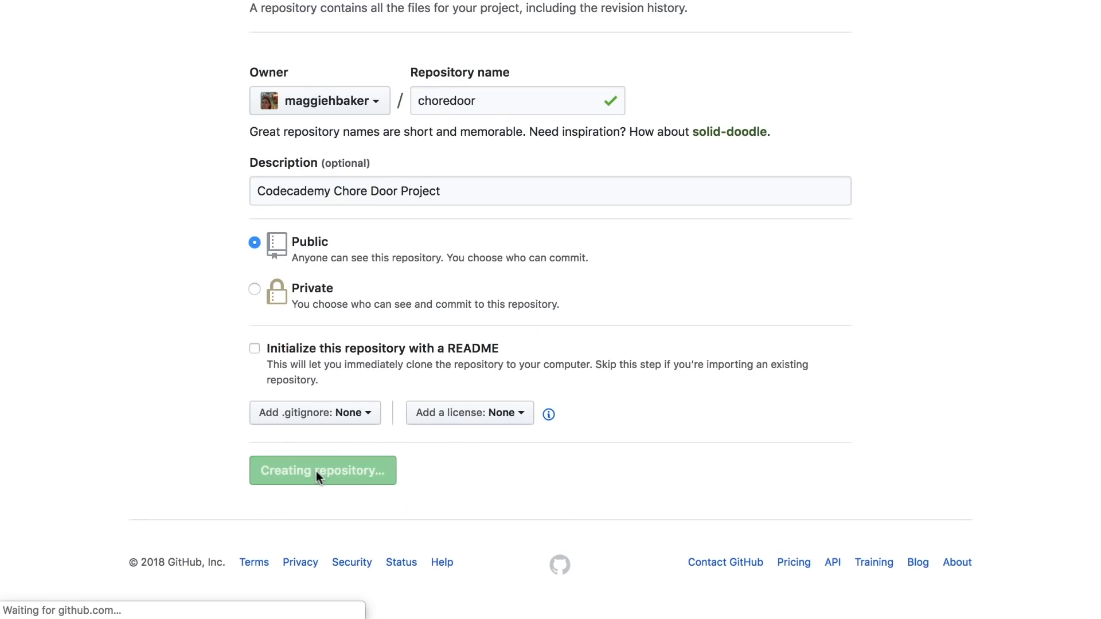
pyautogui.click(322, 470)
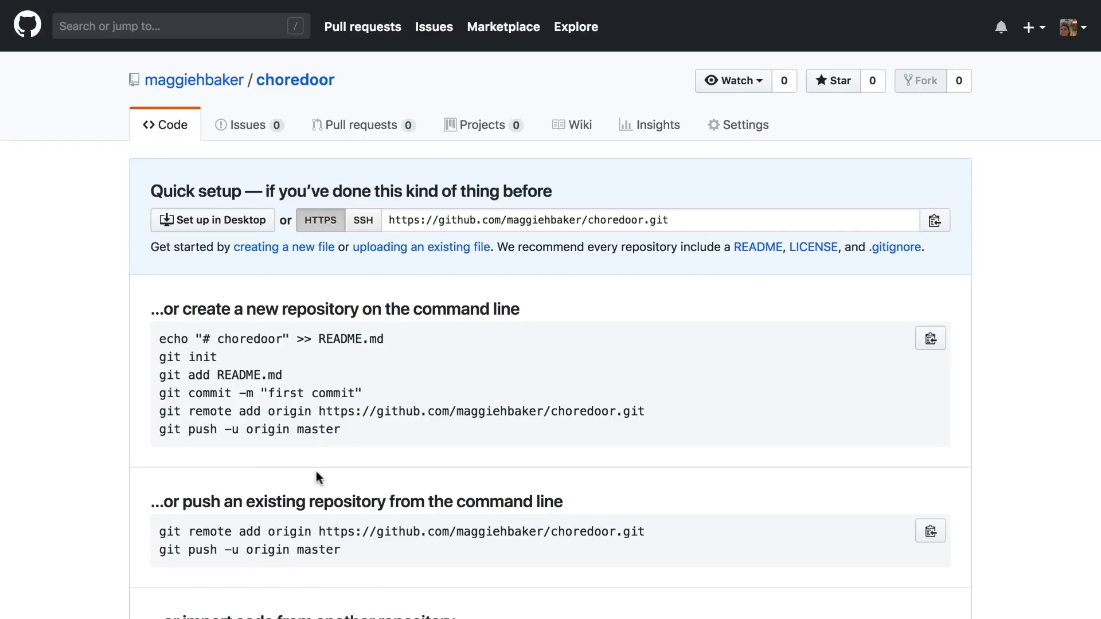
pyautogui.scroll(-3)
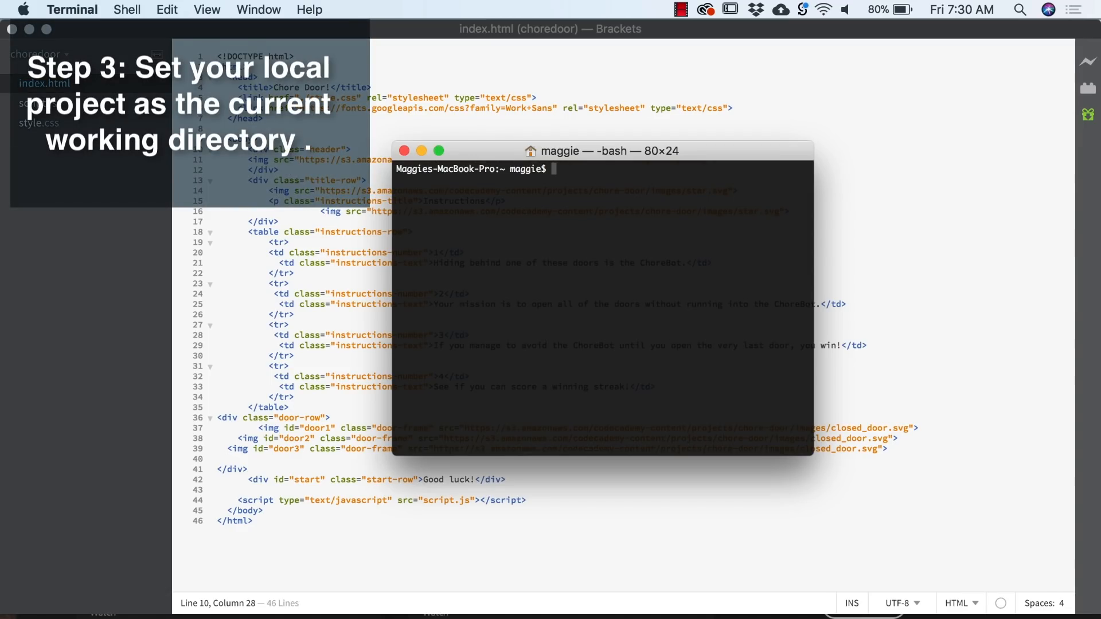
# - Run pwd, move into /Users/maggie/documents/choredoor, and list its files with ls
pyautogui.write('pwd')
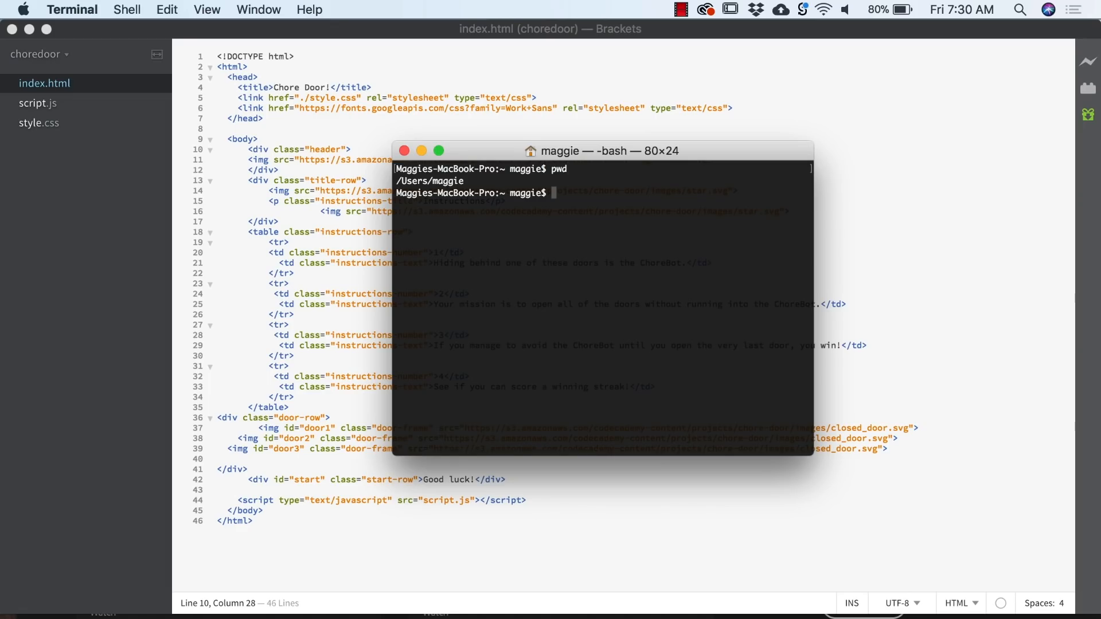
pyautogui.write('cd')
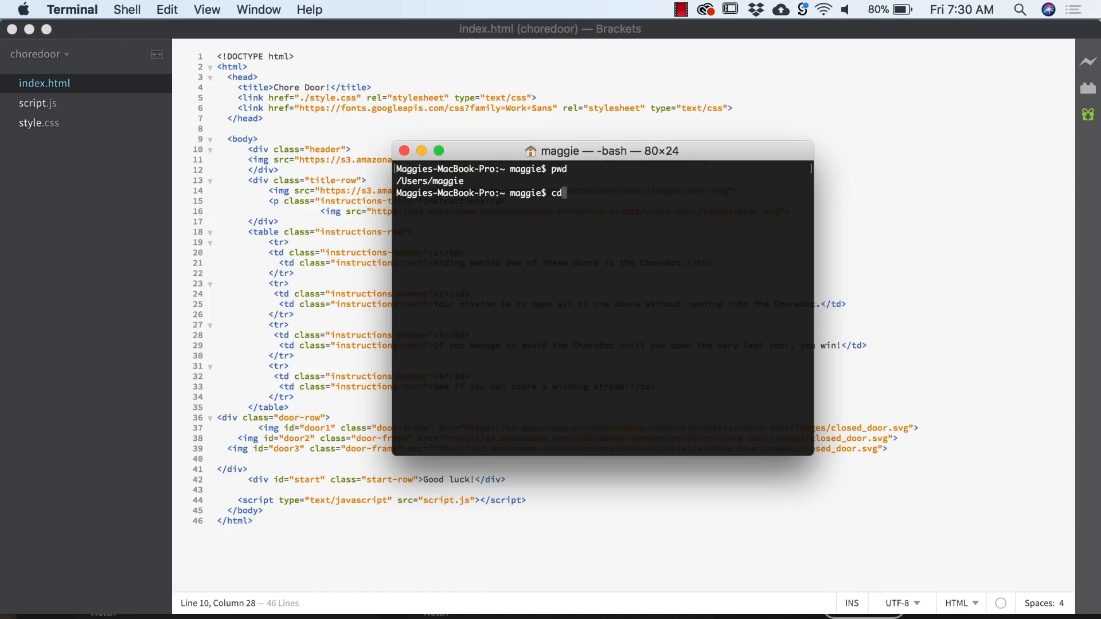
pyautogui.write('/')
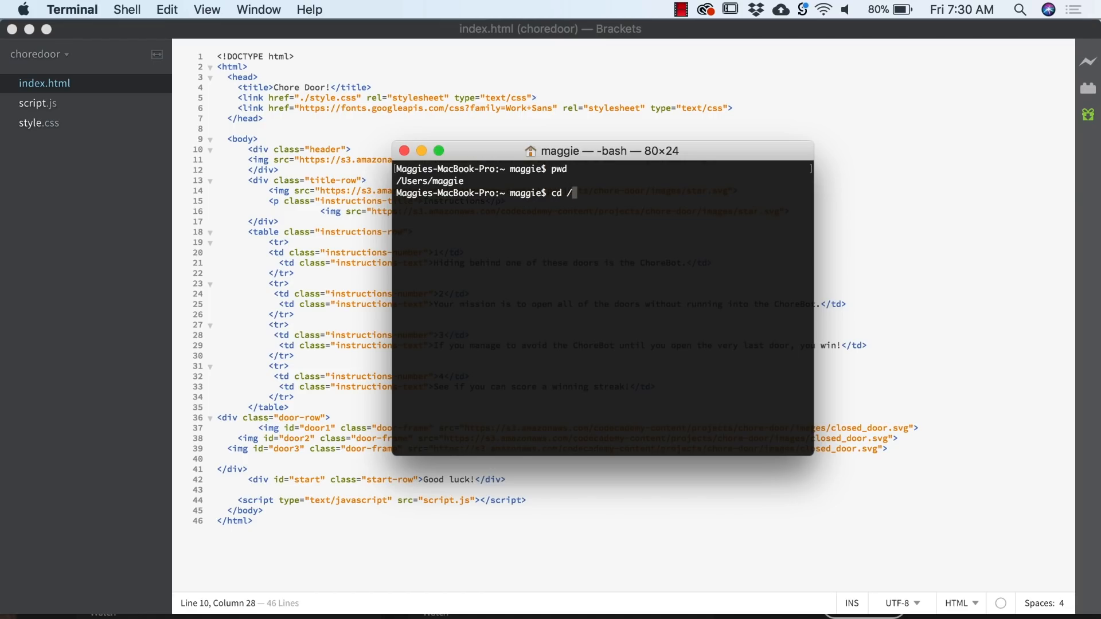
pyautogui.write('Users/mag')
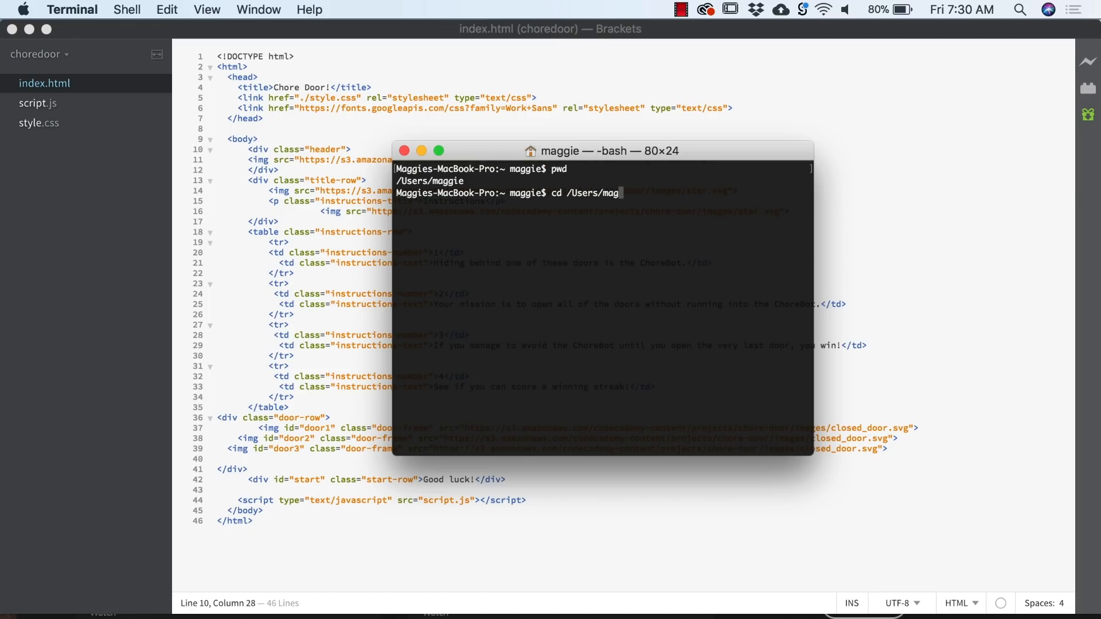
pyautogui.write('gie/documents')
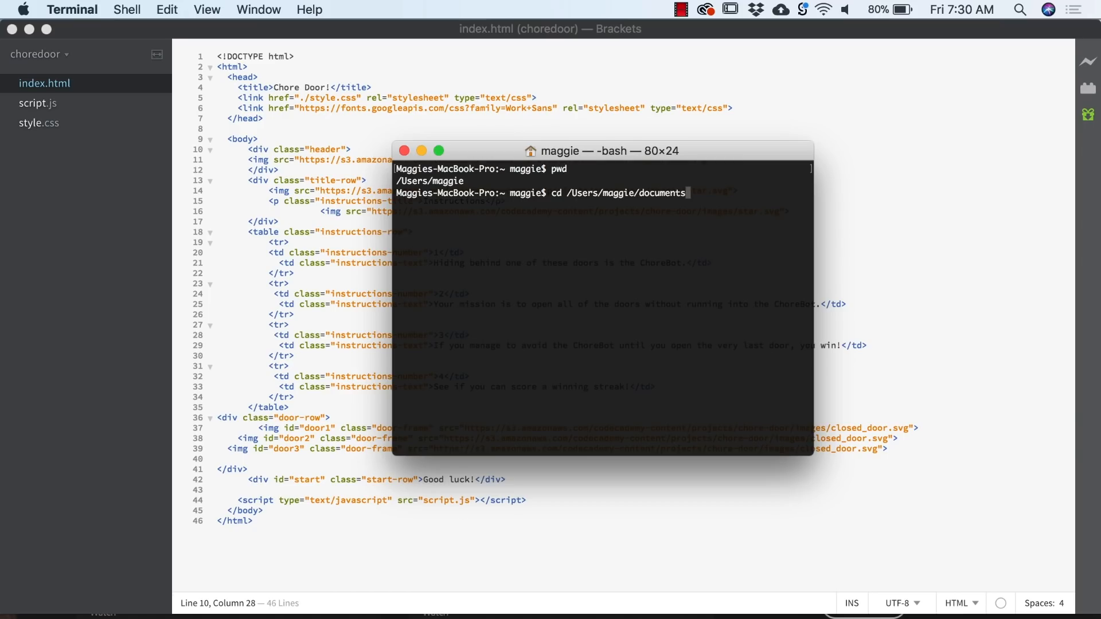
pyautogui.write('choredoor')
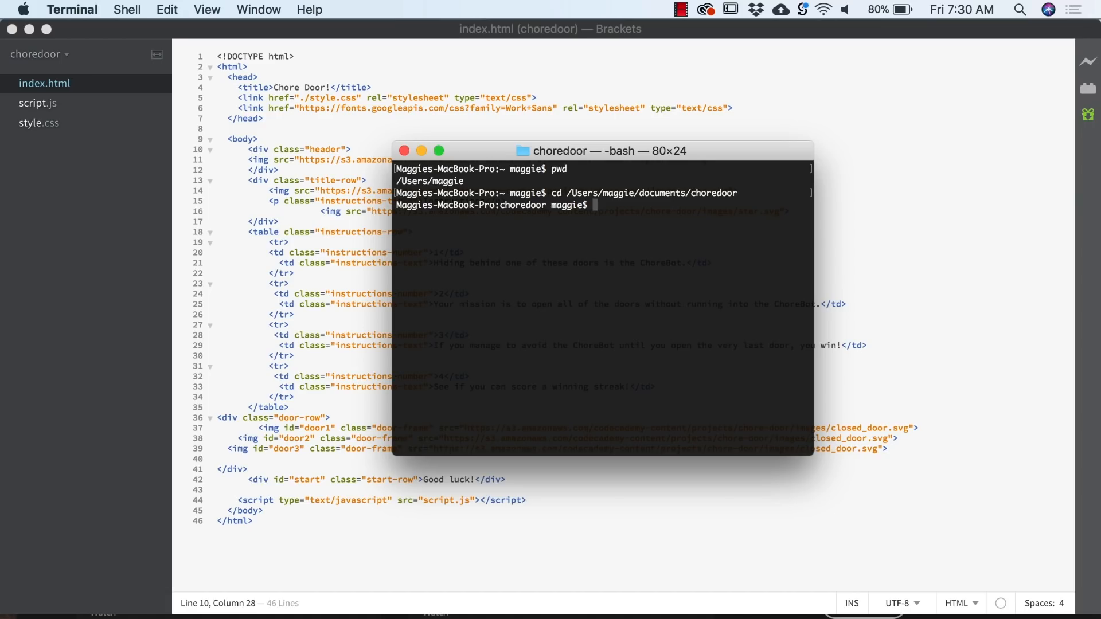
pyautogui.write('ls')
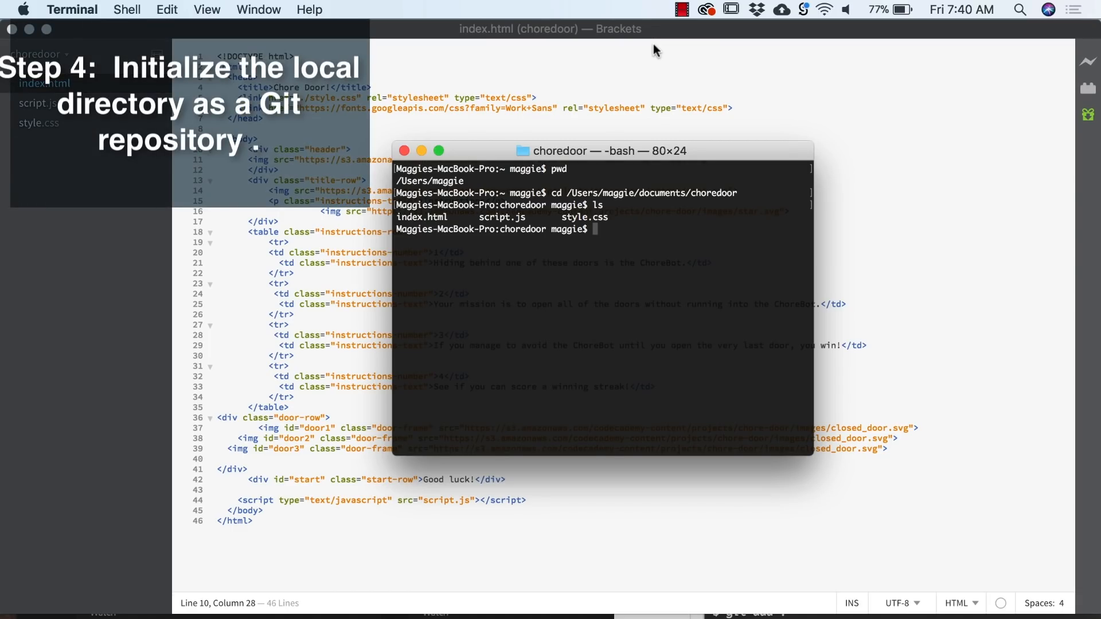
# - Initialize the choredoor folder with git init and stage its files with git add
pyautogui.write('git i')
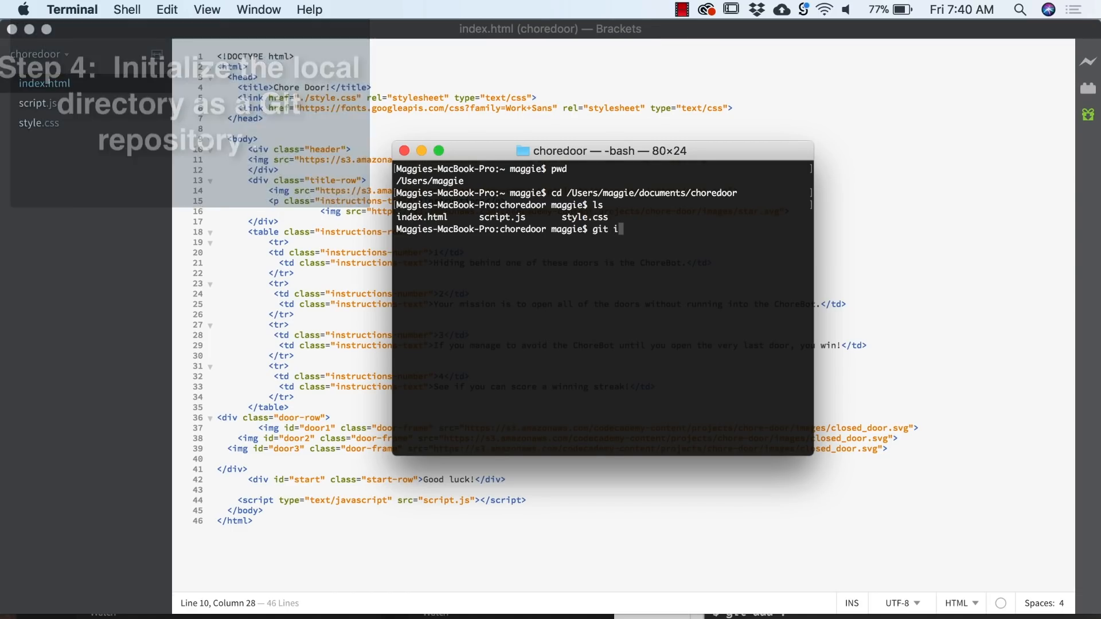
pyautogui.write('nit')
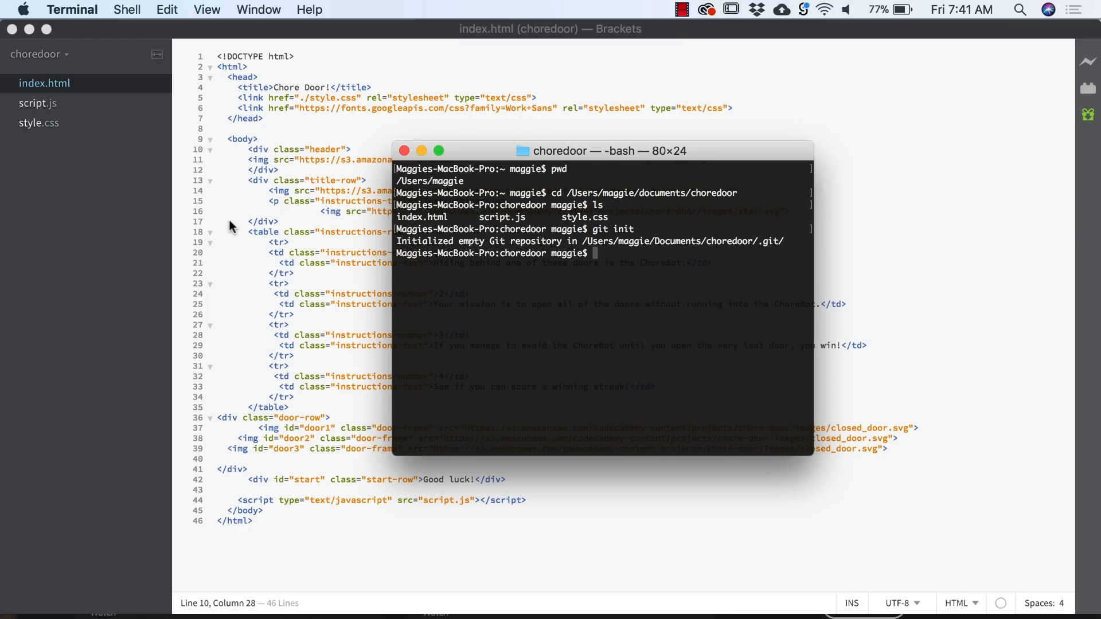
pyautogui.moveTo(237, 220)
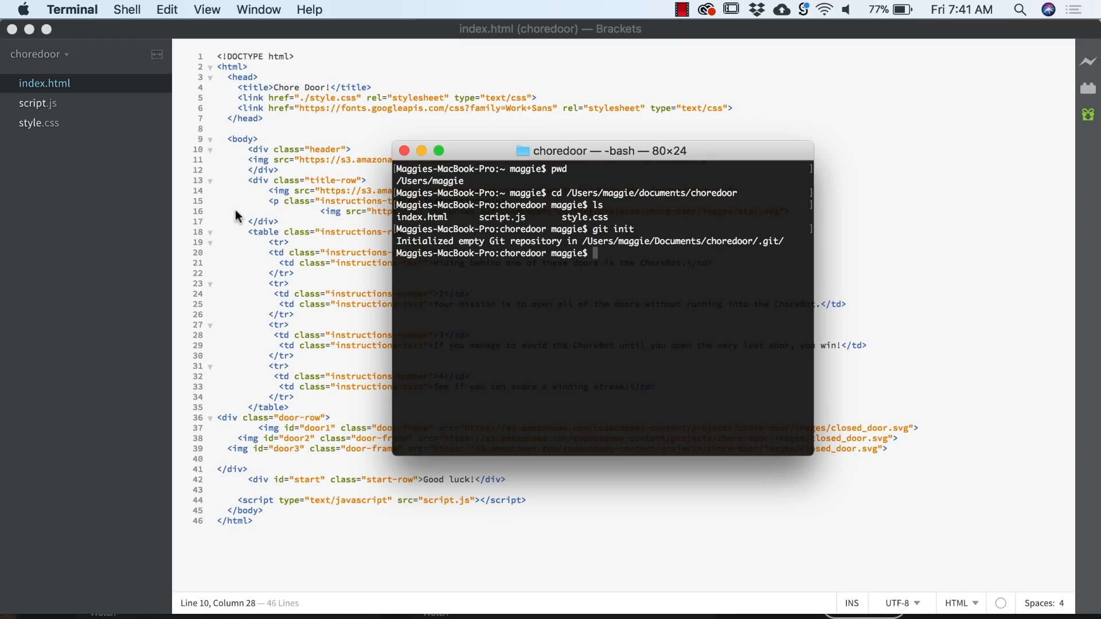
pyautogui.write('git add .')
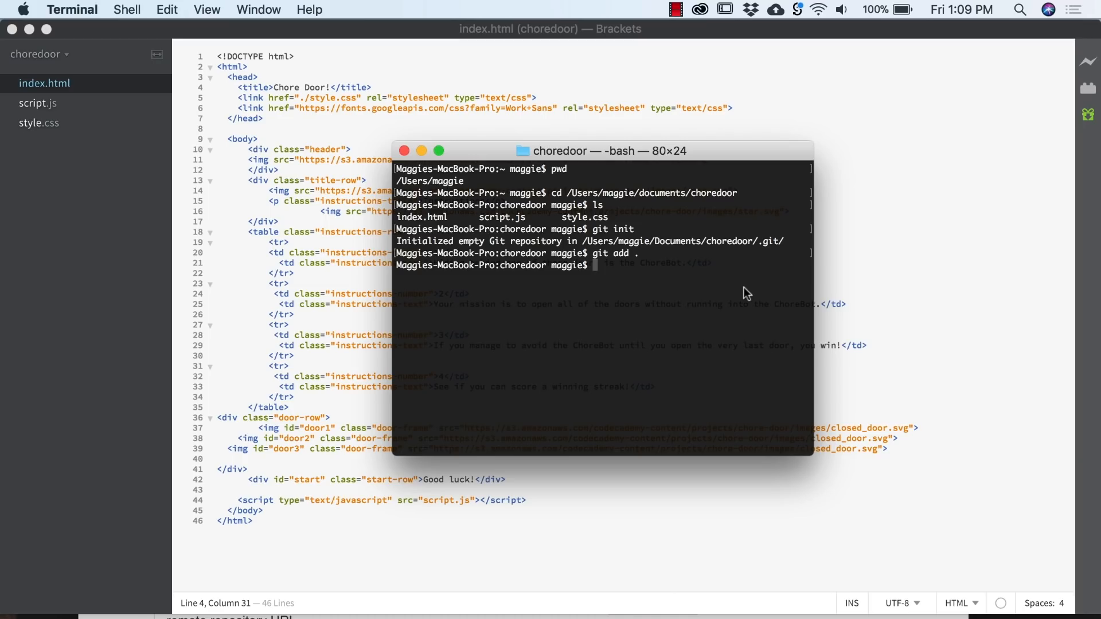
pyautogui.moveTo(595, 268)
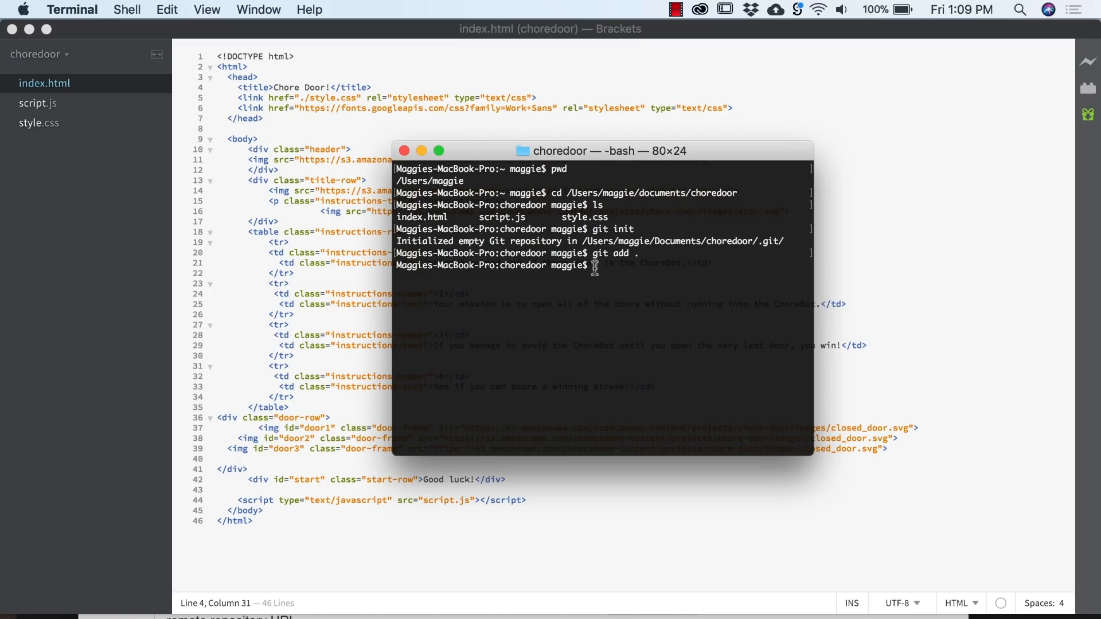
# - Check with git status that index.html, script.js and style.css are staged
pyautogui.write('git status')
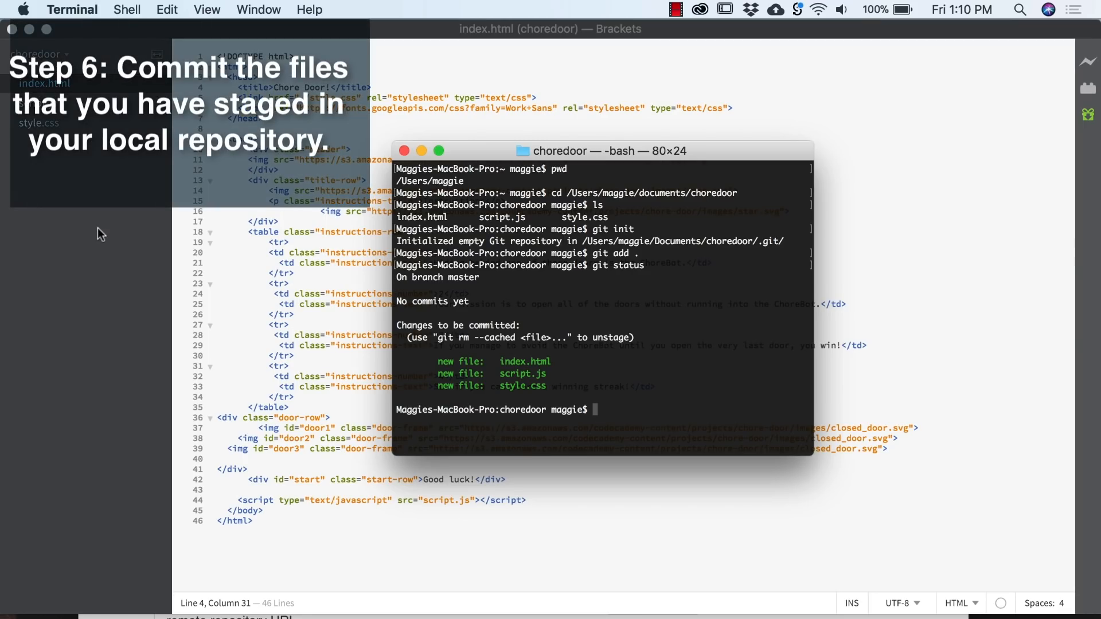
# - Commit the staged files with the message "First commit"
pyautogui.write('git')
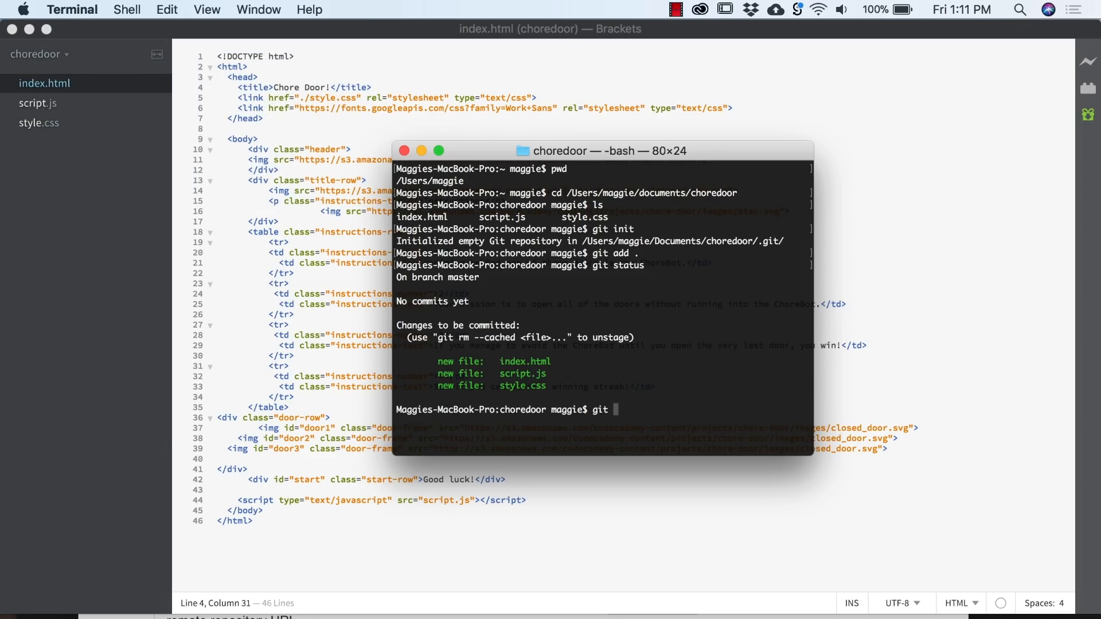
pyautogui.write('commit')
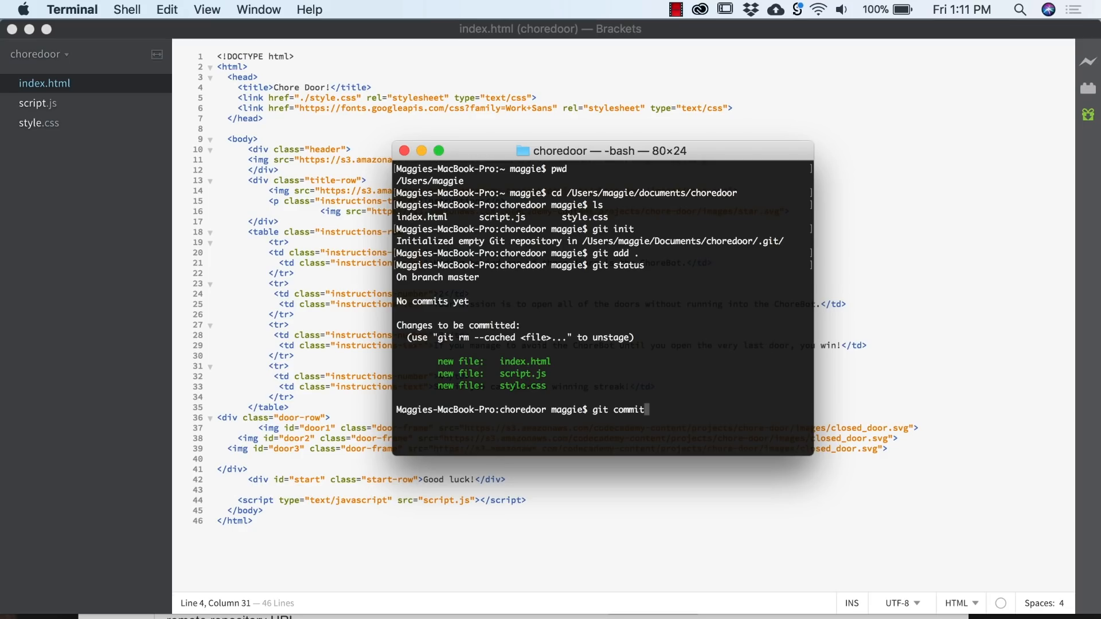
pyautogui.write('-m')
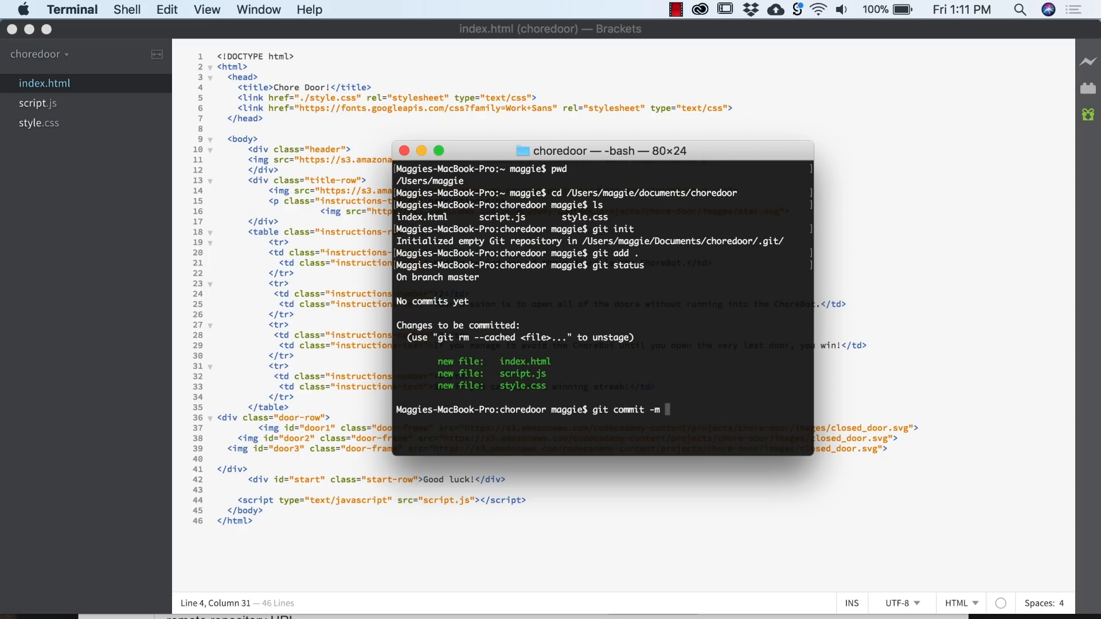
pyautogui.write('"First Co')
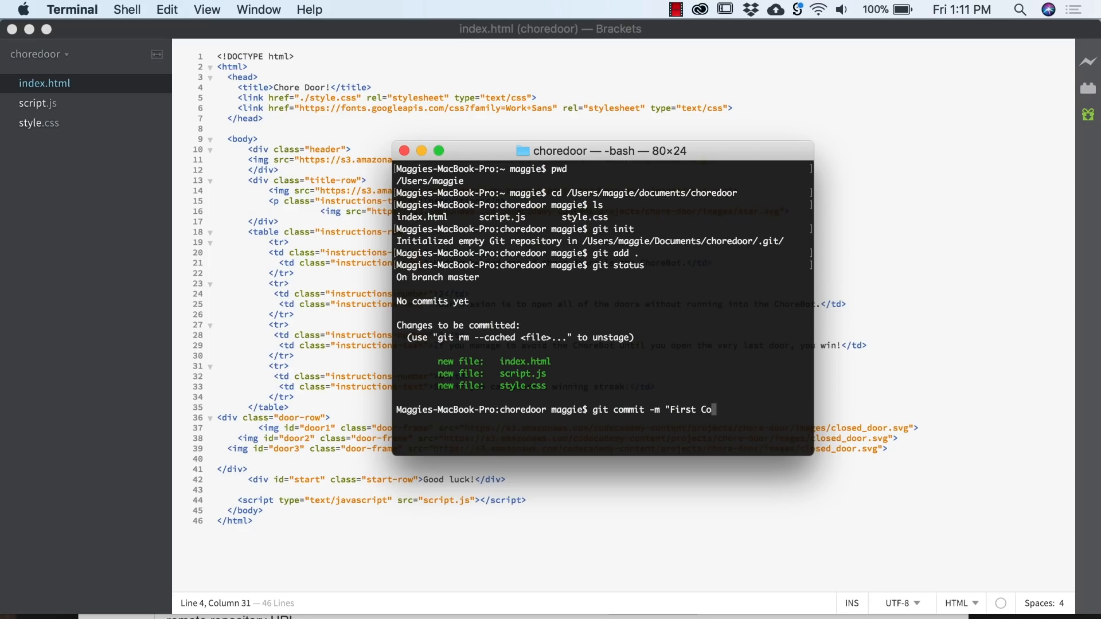
pyautogui.write('mmit"')
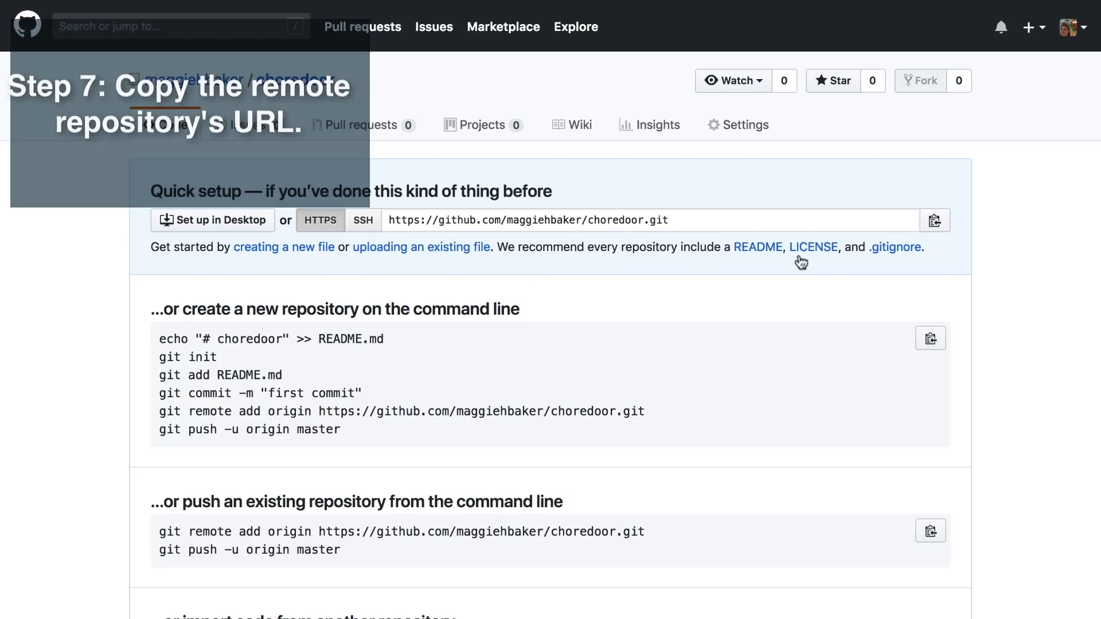
# - Copy the choredoor repository's HTTPS URL from the Quick setup page
pyautogui.click(935, 220)
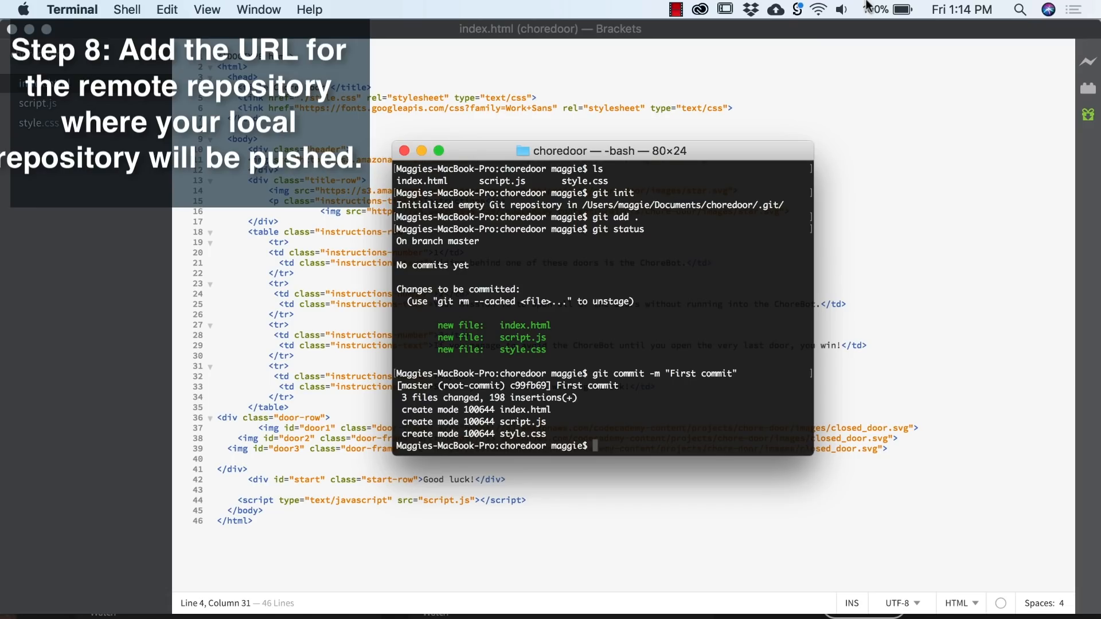
# - Add the copied choredoor.git URL as the origin remote
pyautogui.write('git remote')
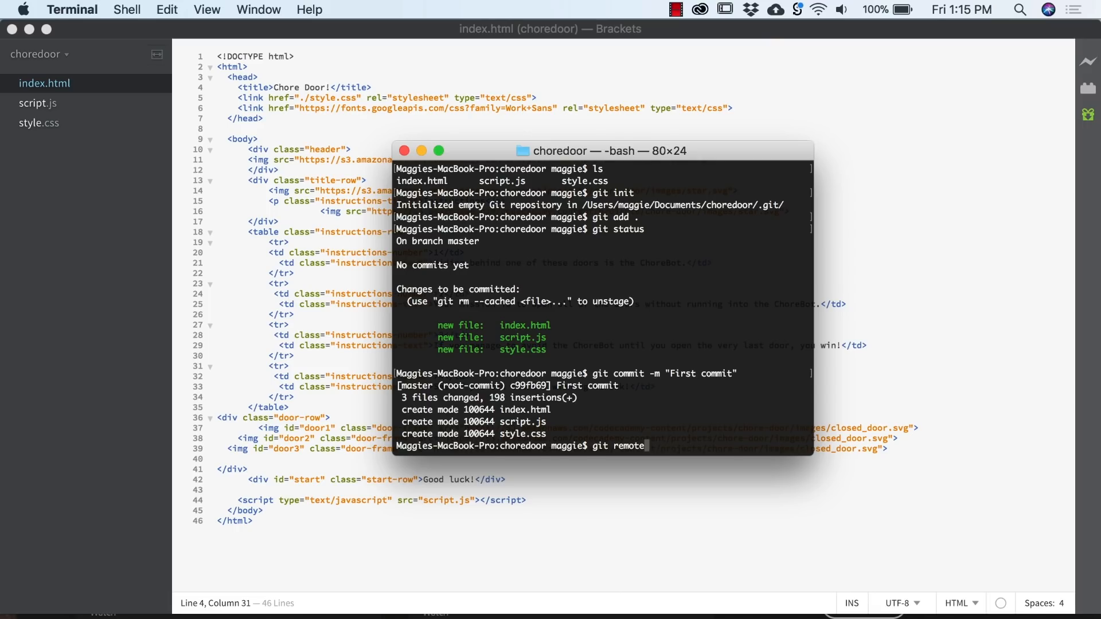
pyautogui.write('add origin https://github.com/maggiehbaker/choredoor.')
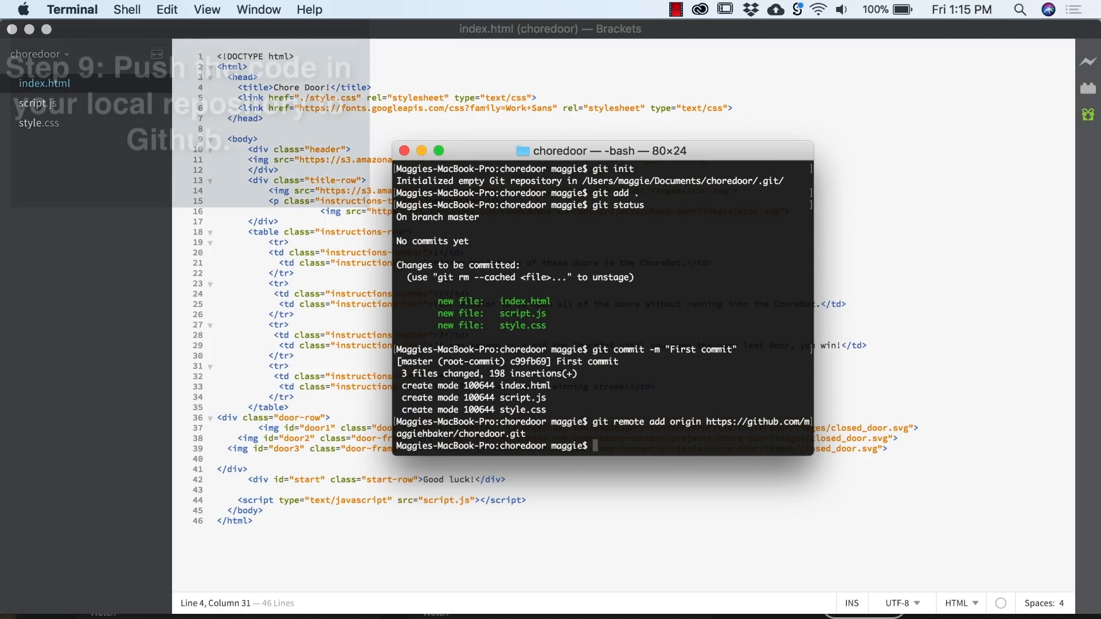
# - Push master to origin with git push -u, signing in as maggiehbaker
pyautogui.write('git pus')
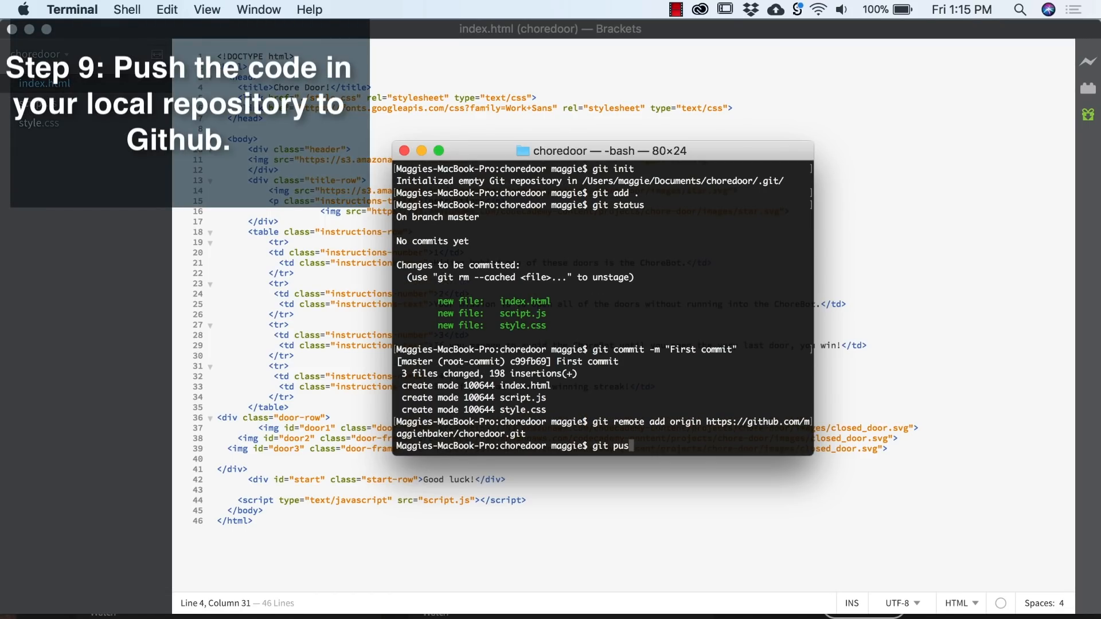
pyautogui.write('h')
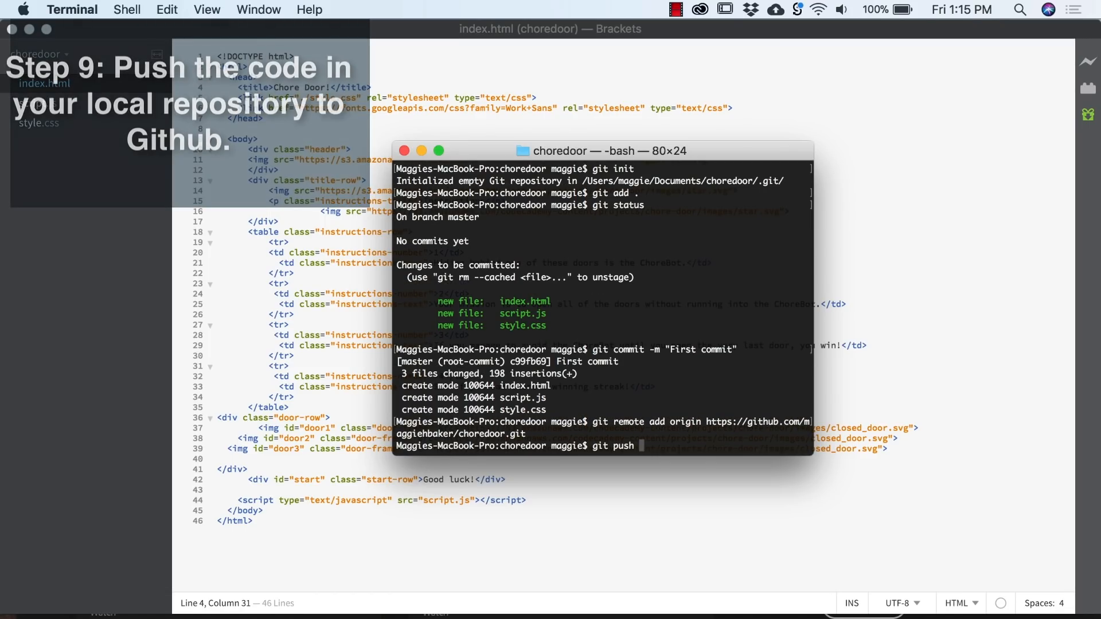
pyautogui.write('-u')
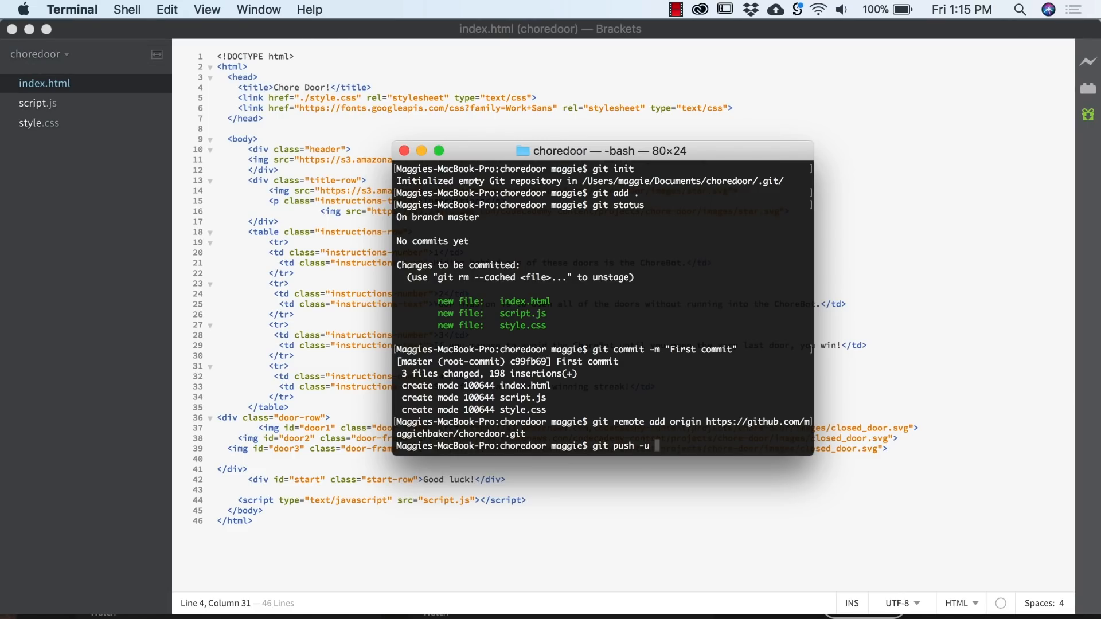
pyautogui.write('origin master')
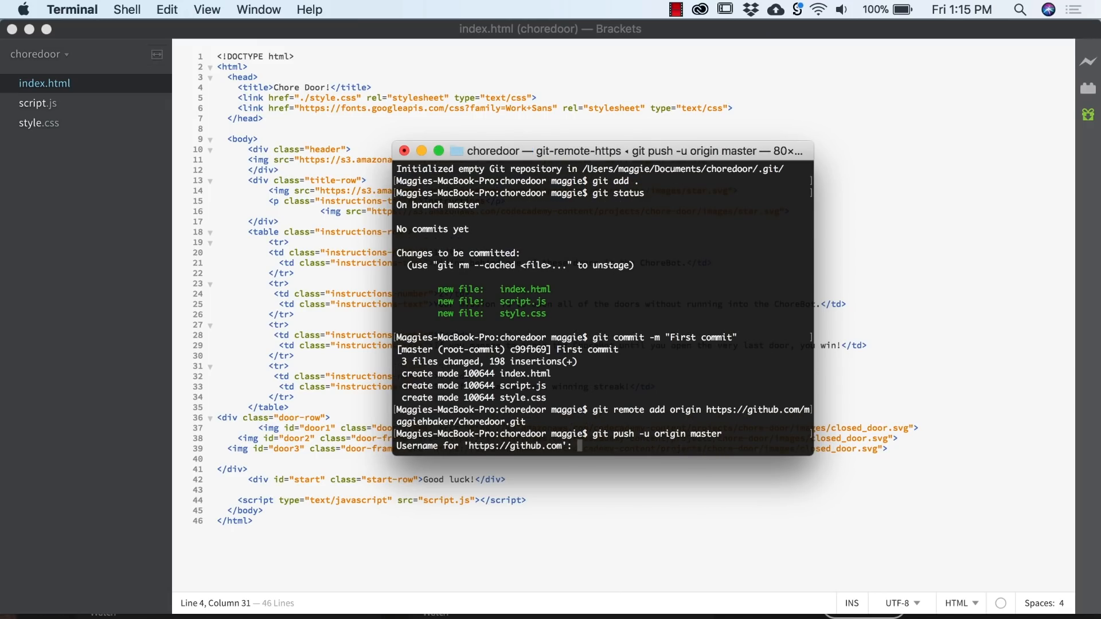
pyautogui.write('maggi')
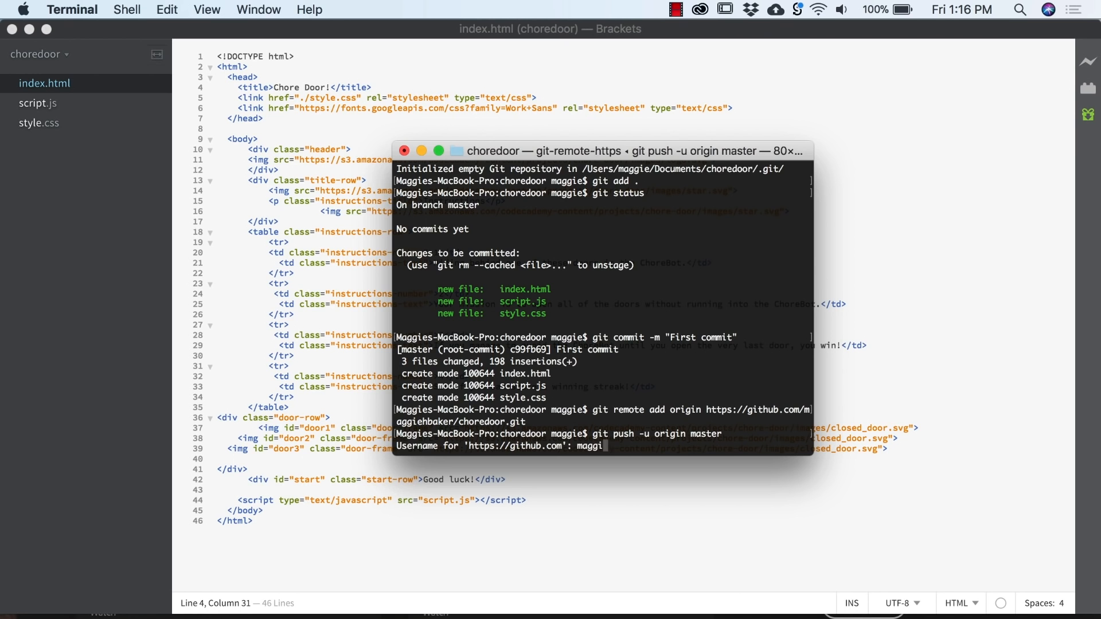
pyautogui.write('ehbaker')
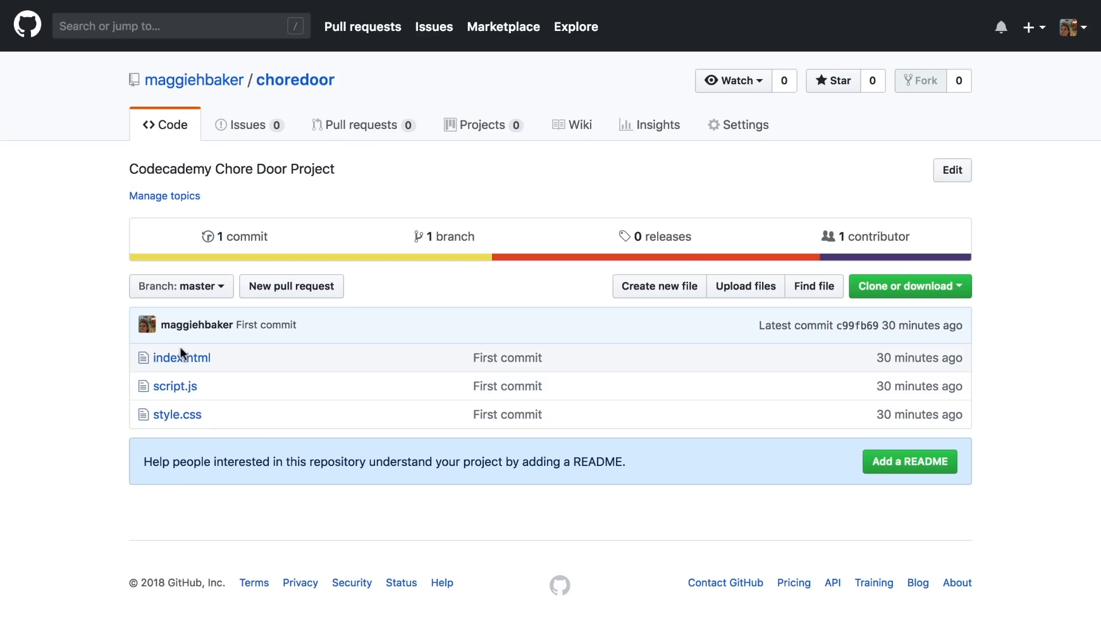
pyautogui.moveTo(190, 349)
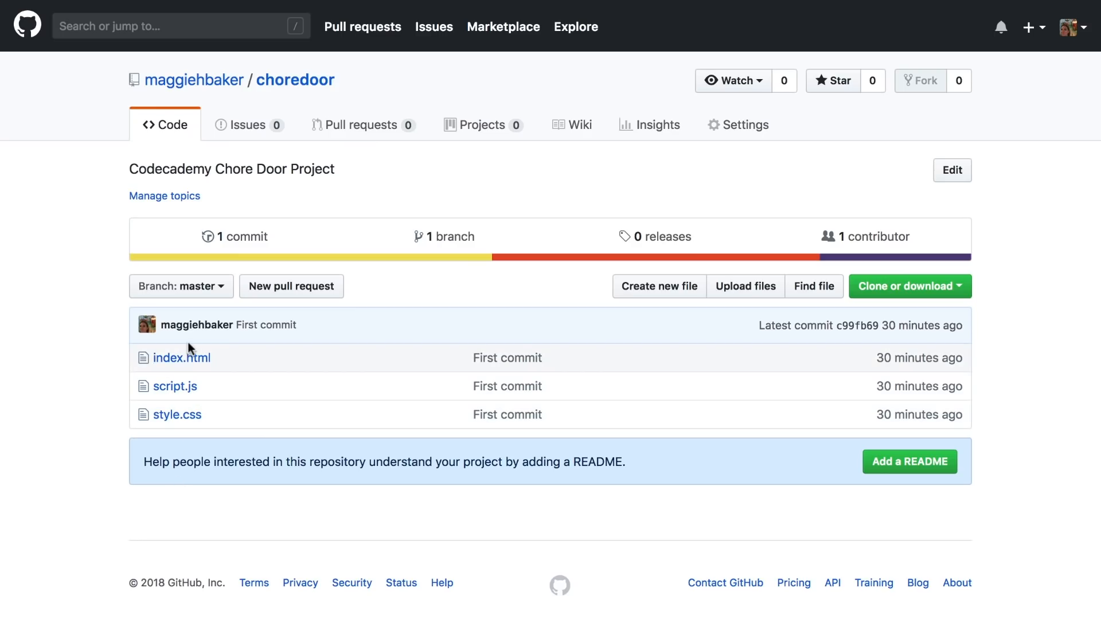
pyautogui.moveTo(193, 343)
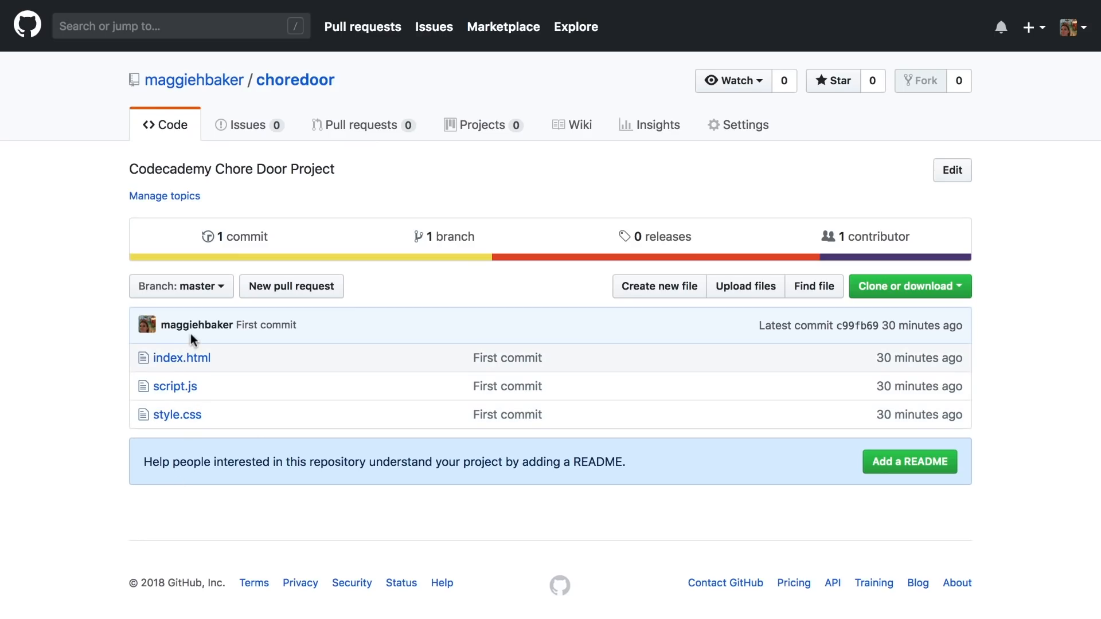